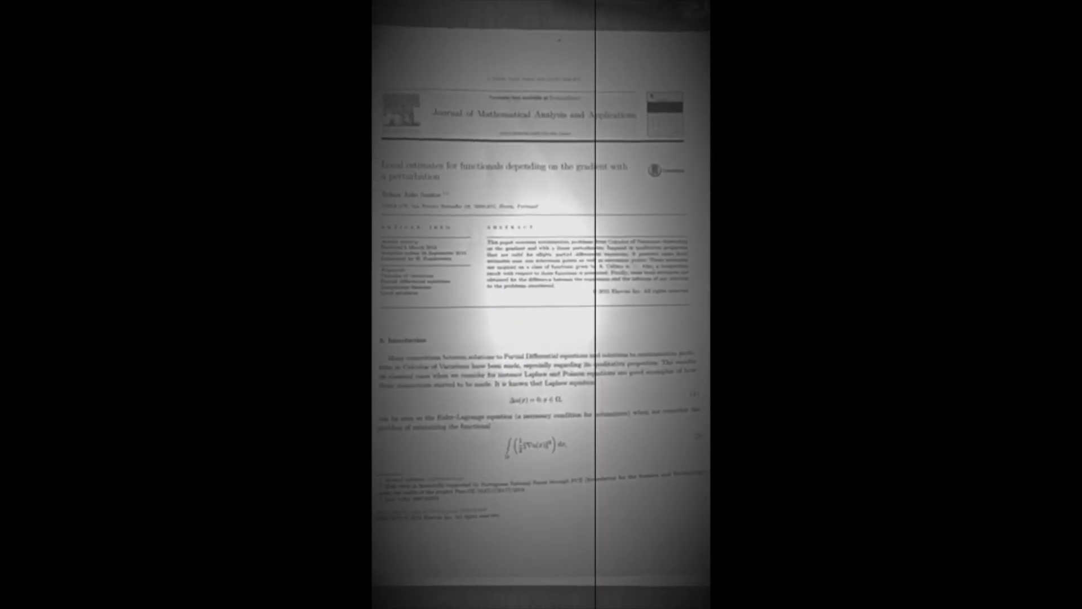
scroll(down, 3)
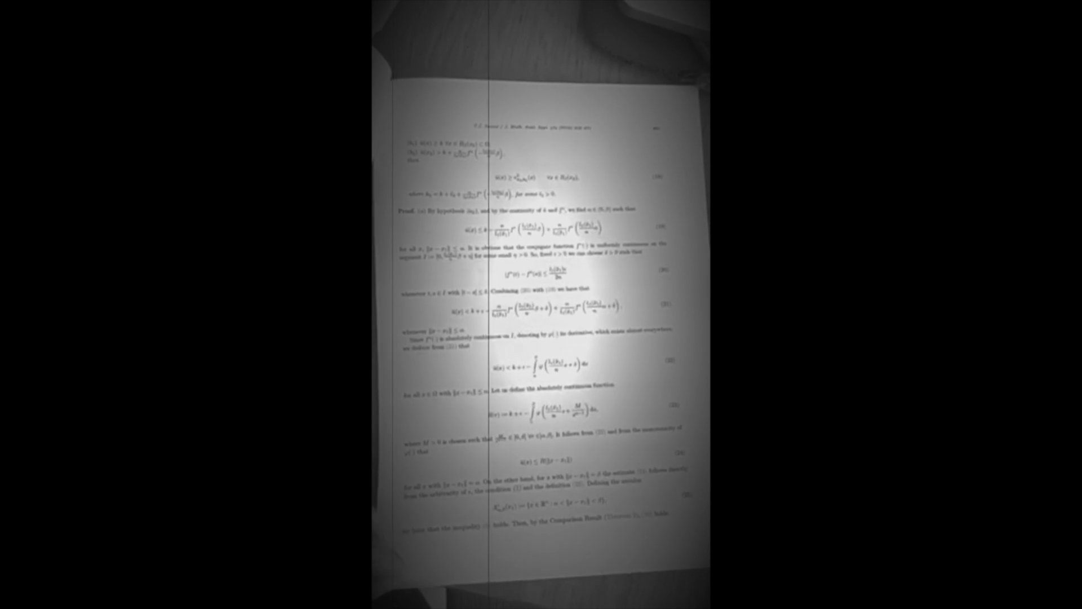
scroll(down, 3)
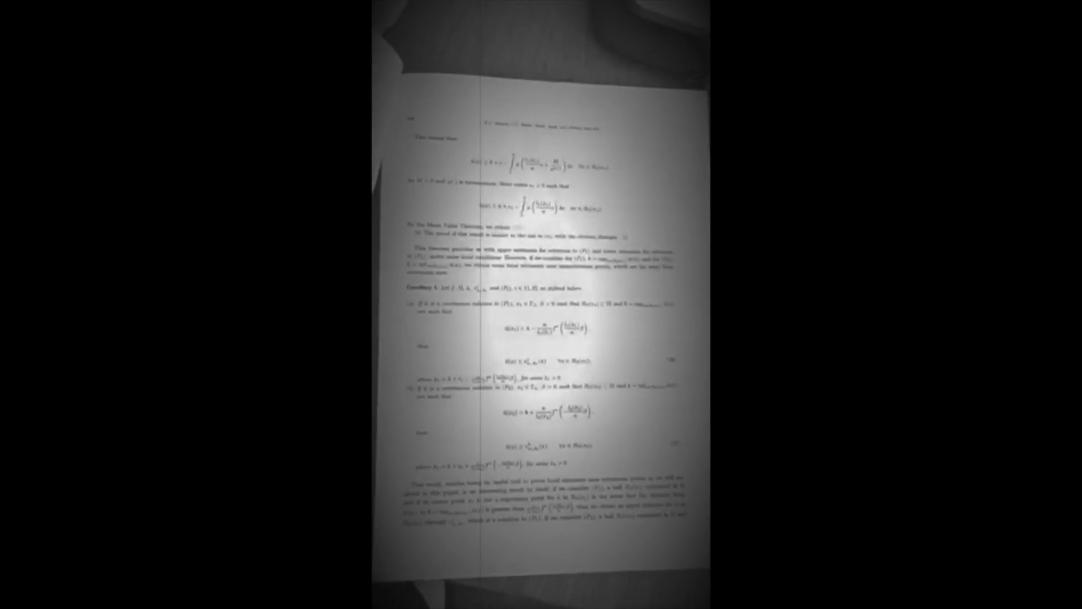